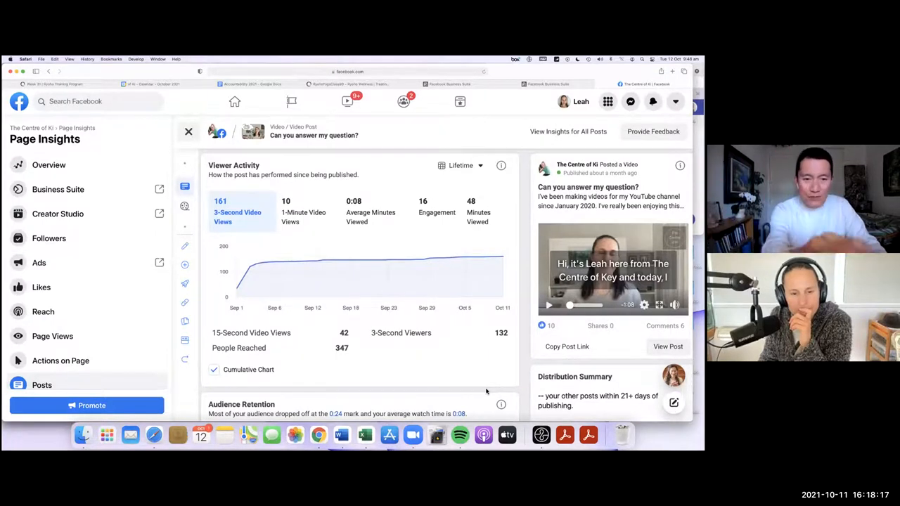
mouse_move(352, 426)
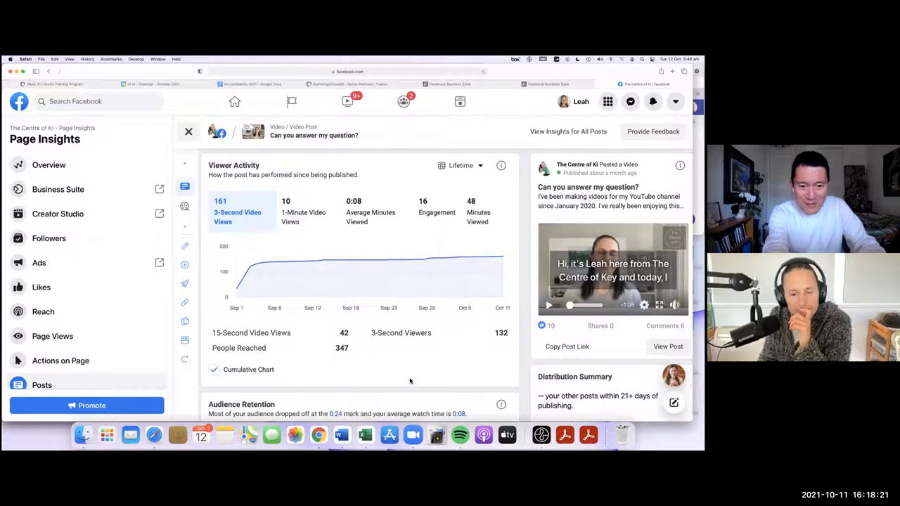
Scroll down through the published posts list to review each post's reach figures
scroll(down, 3)
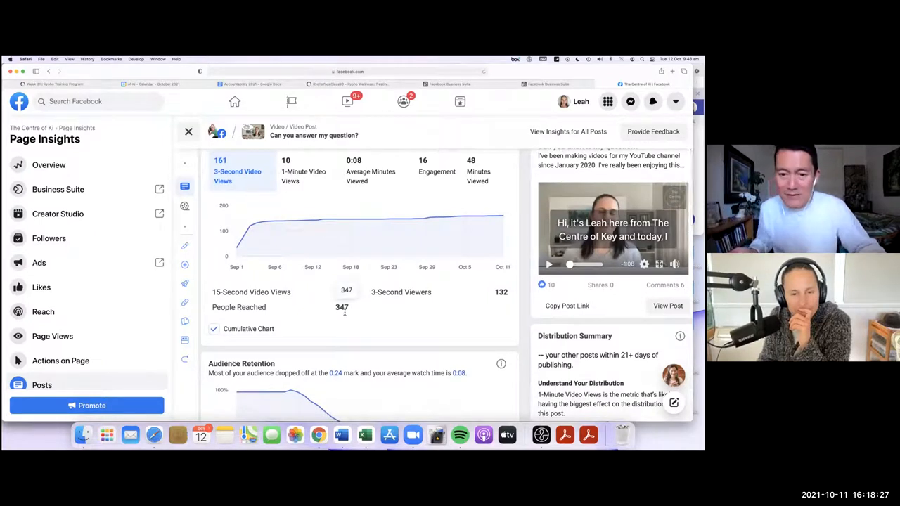
scroll(down, 3)
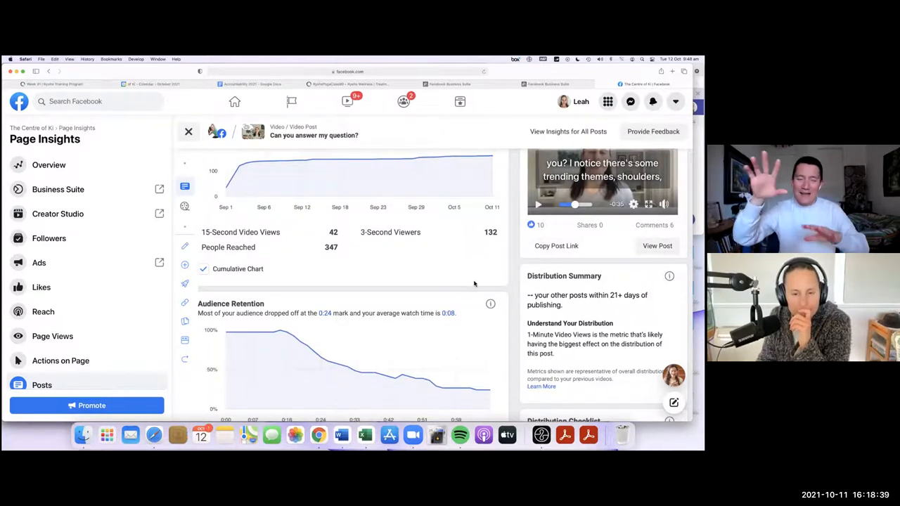
scroll(down, 3)
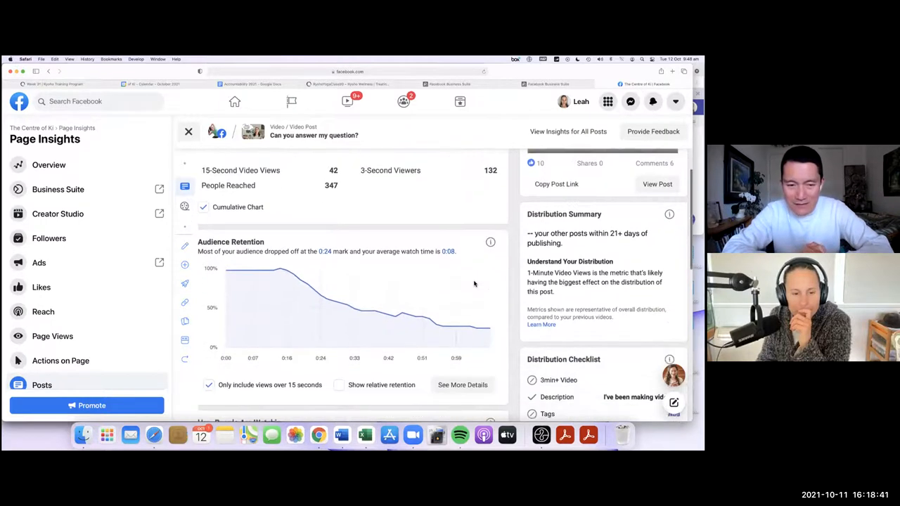
scroll(down, 3)
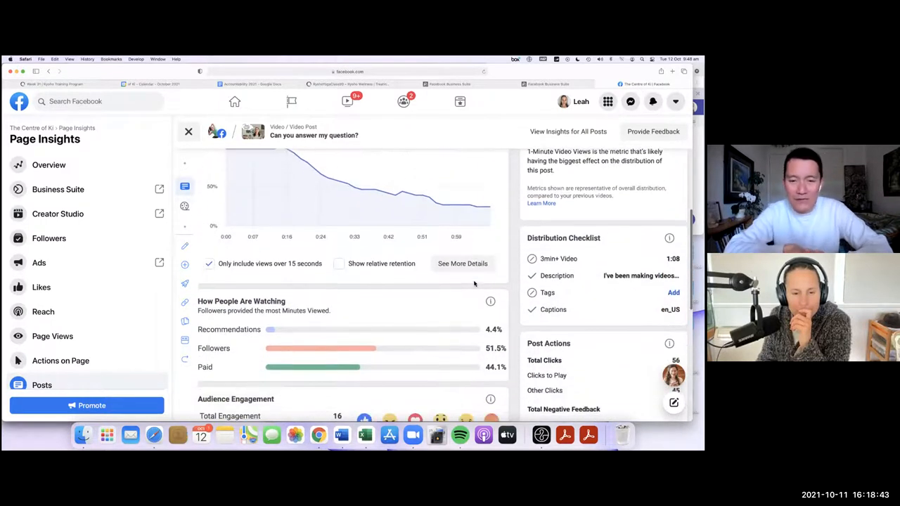
scroll(down, 3)
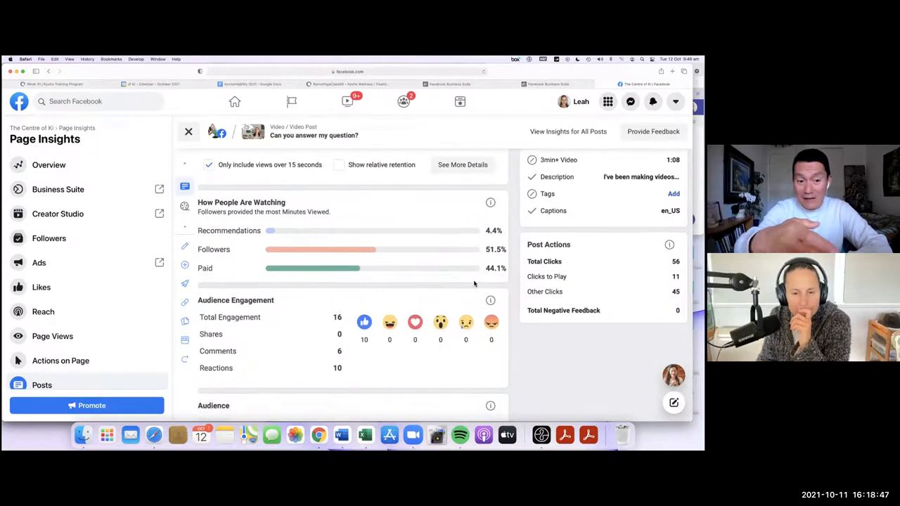
scroll(down, 3)
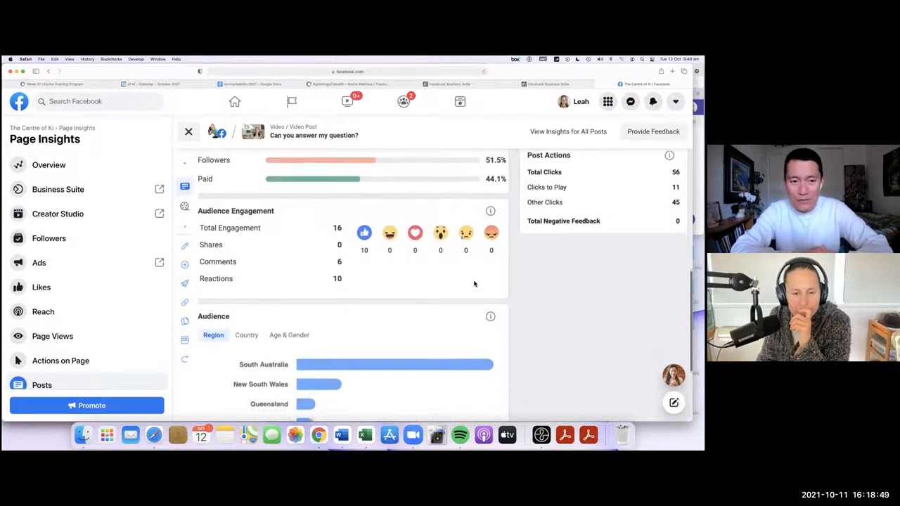
scroll(down, 3)
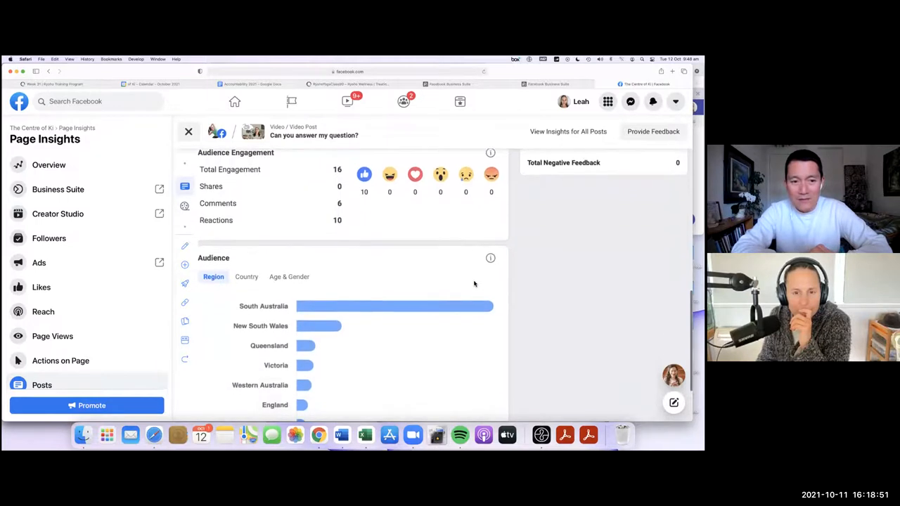
scroll(down, 3)
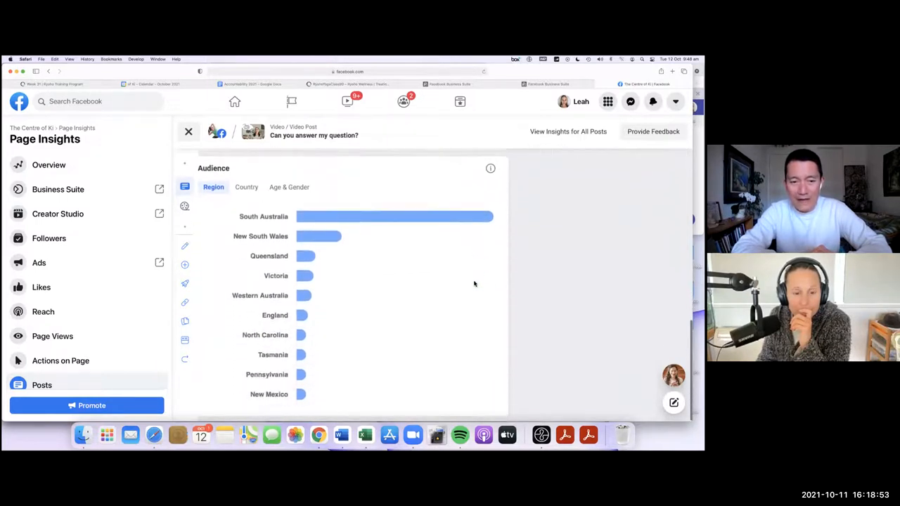
scroll(up, 3)
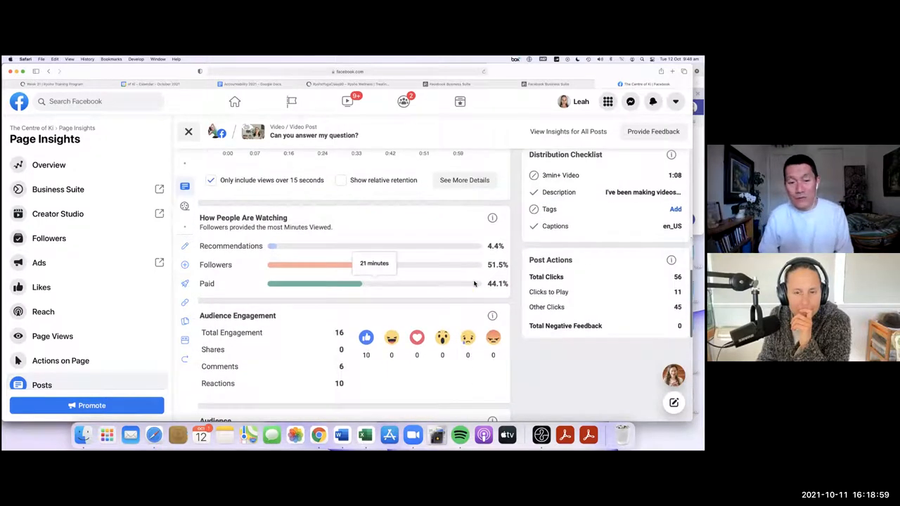
scroll(down, 3)
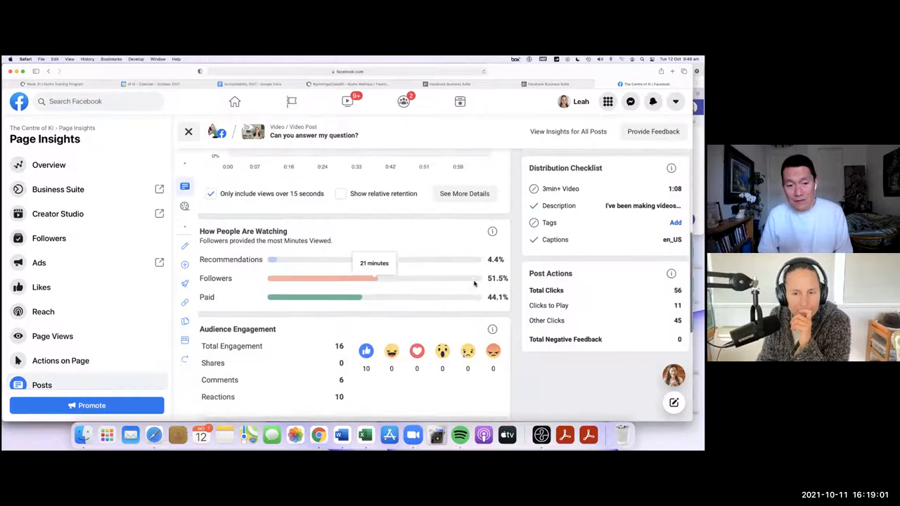
scroll(down, 3)
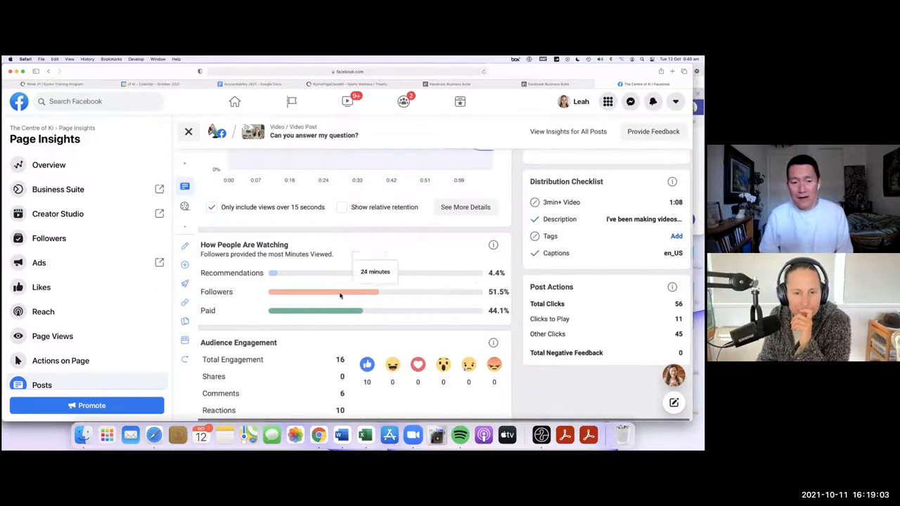
mouse_move(241, 302)
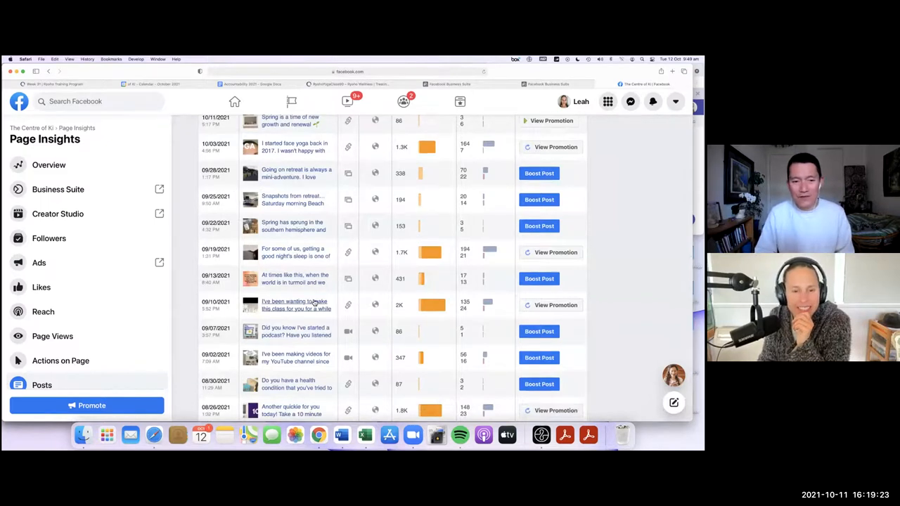
Open the September 10 Yoga for Menstrual Health post: 2,030 reached, 135 post clicks
click(295, 304)
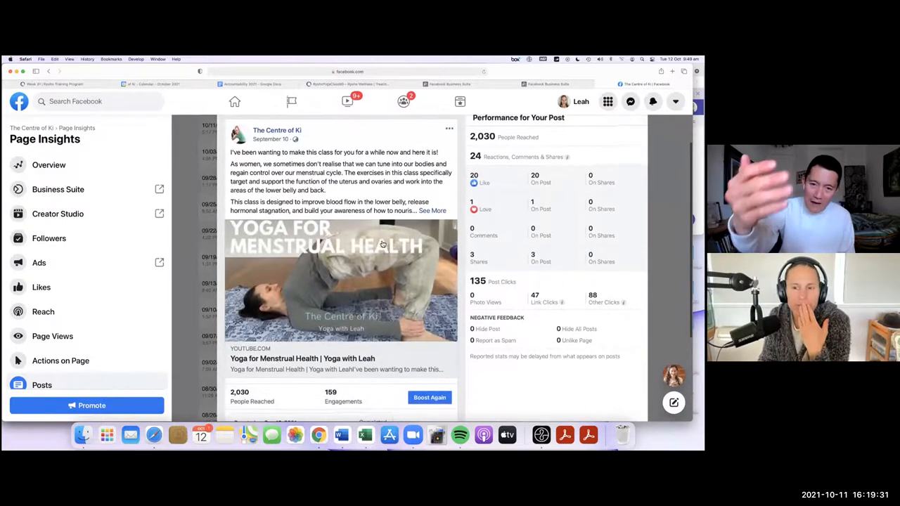
scroll(down, 3)
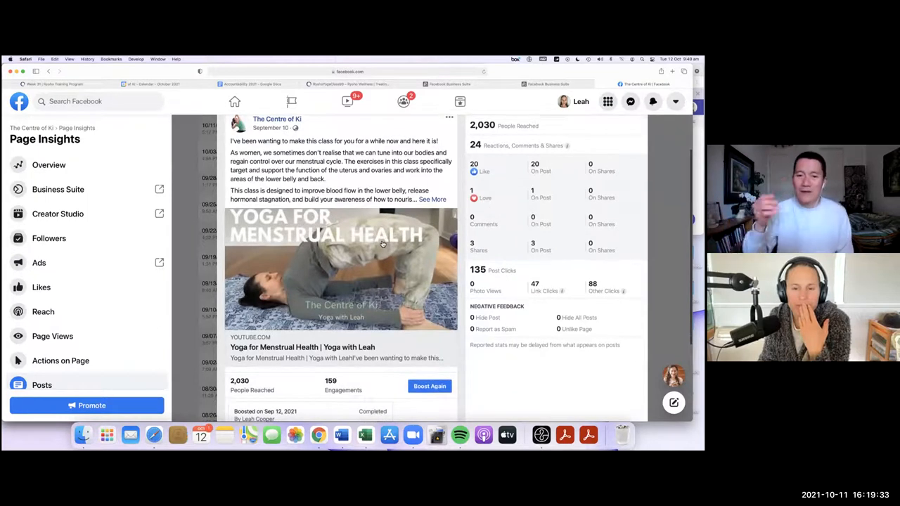